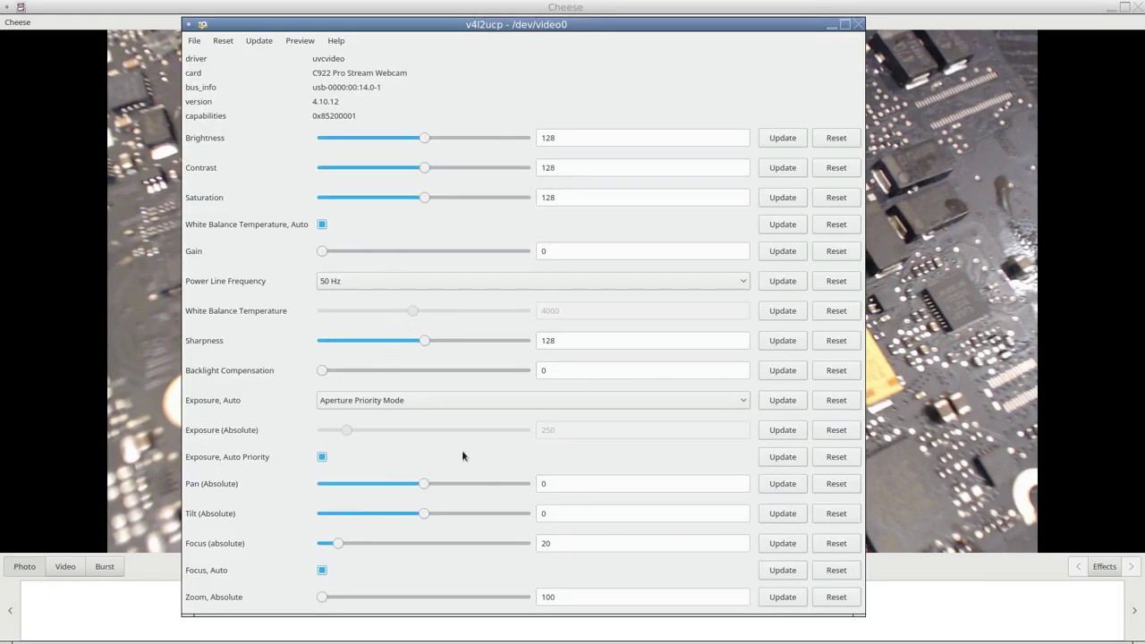
Step: Disable the webcam's 'Focus, Auto' control so focus becomes manual
click(321, 569)
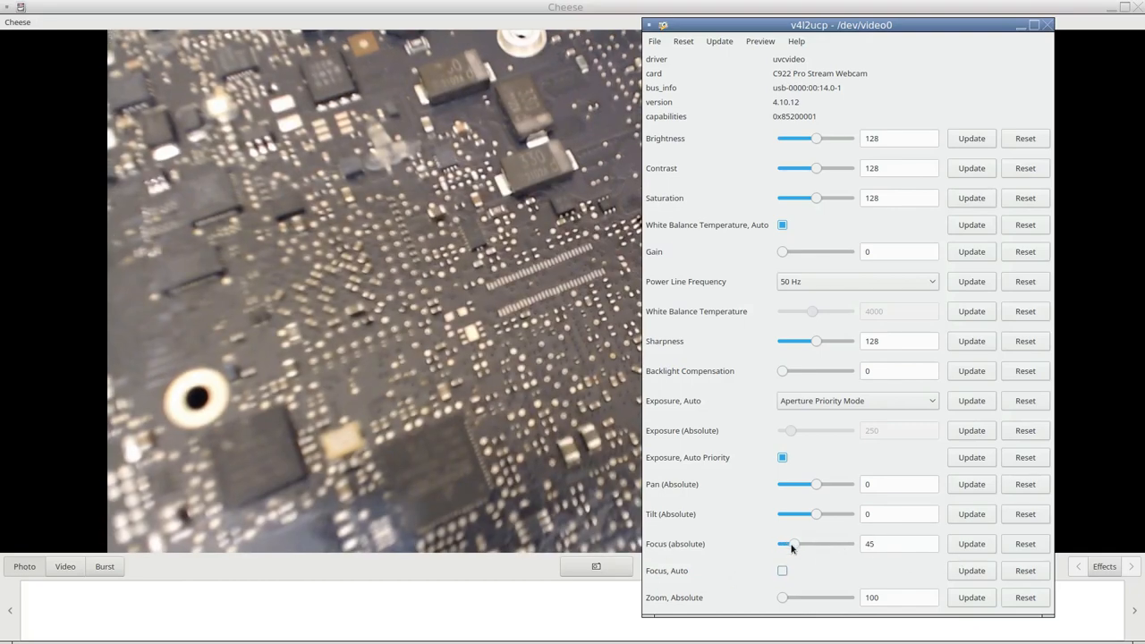
Step: Sweep the Focus (absolute) slider to 75, then 95, then back down to 30
drag(790, 544, 801, 544)
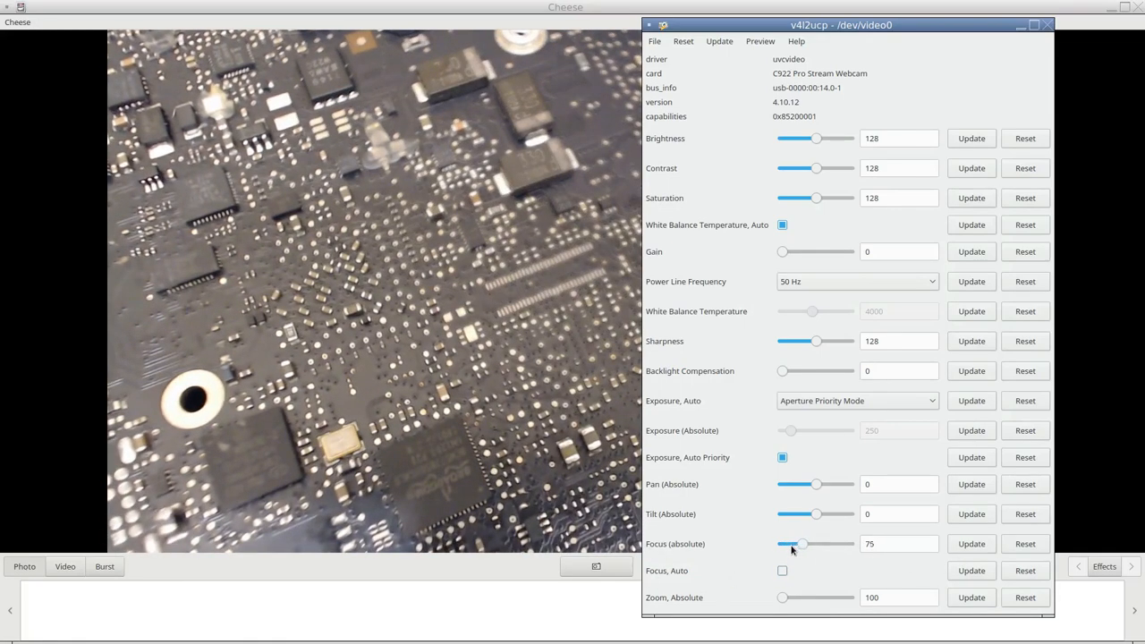
drag(801, 543, 809, 544)
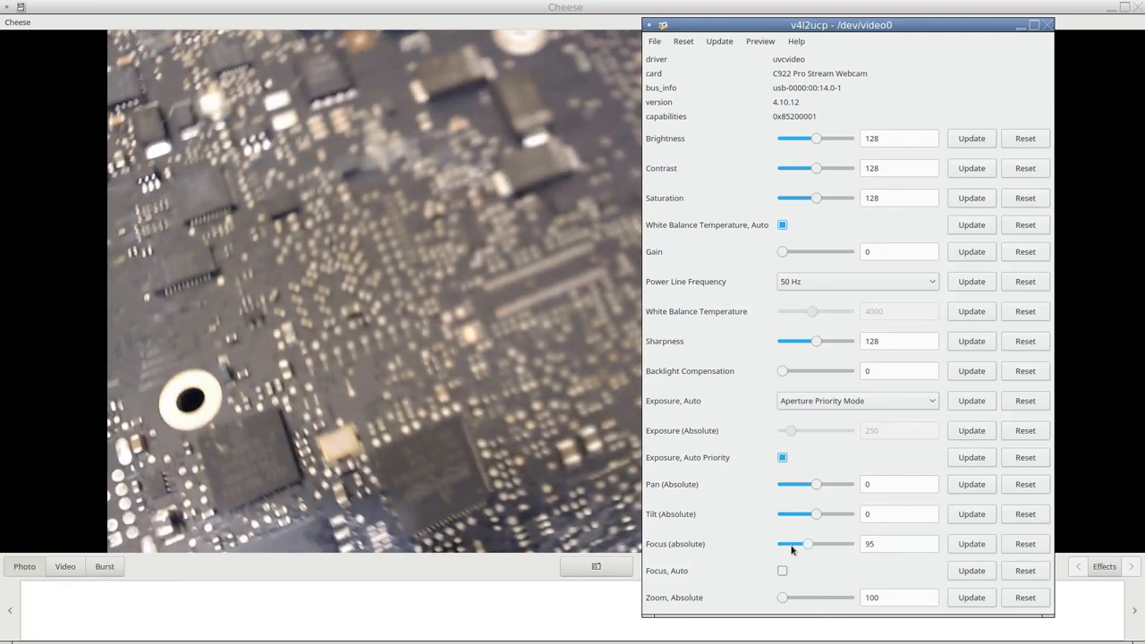
drag(808, 544, 785, 544)
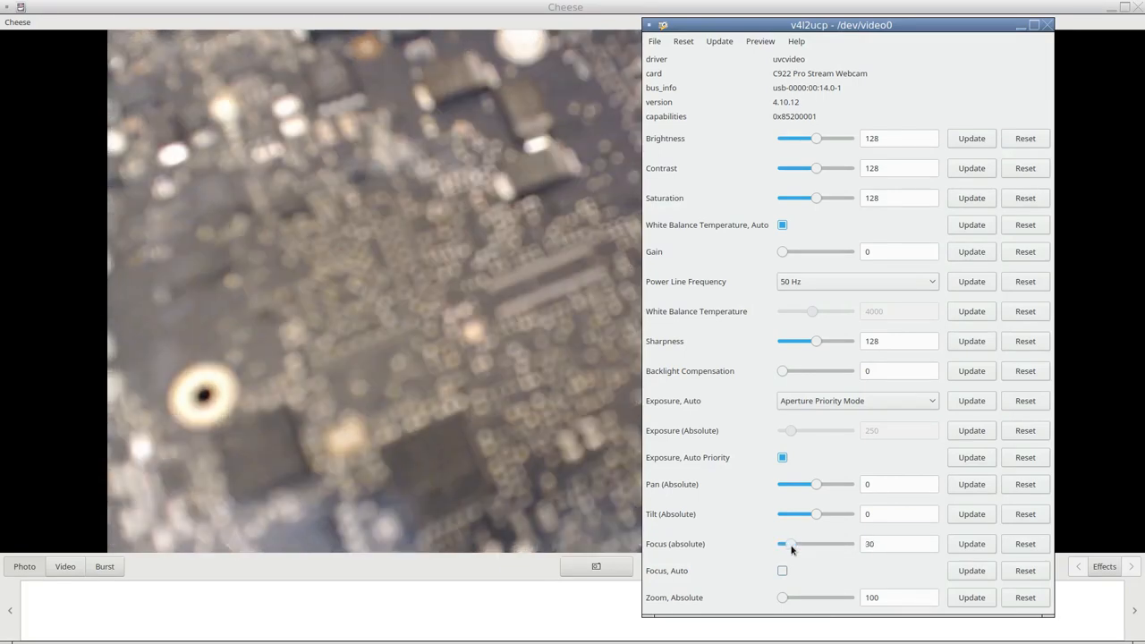